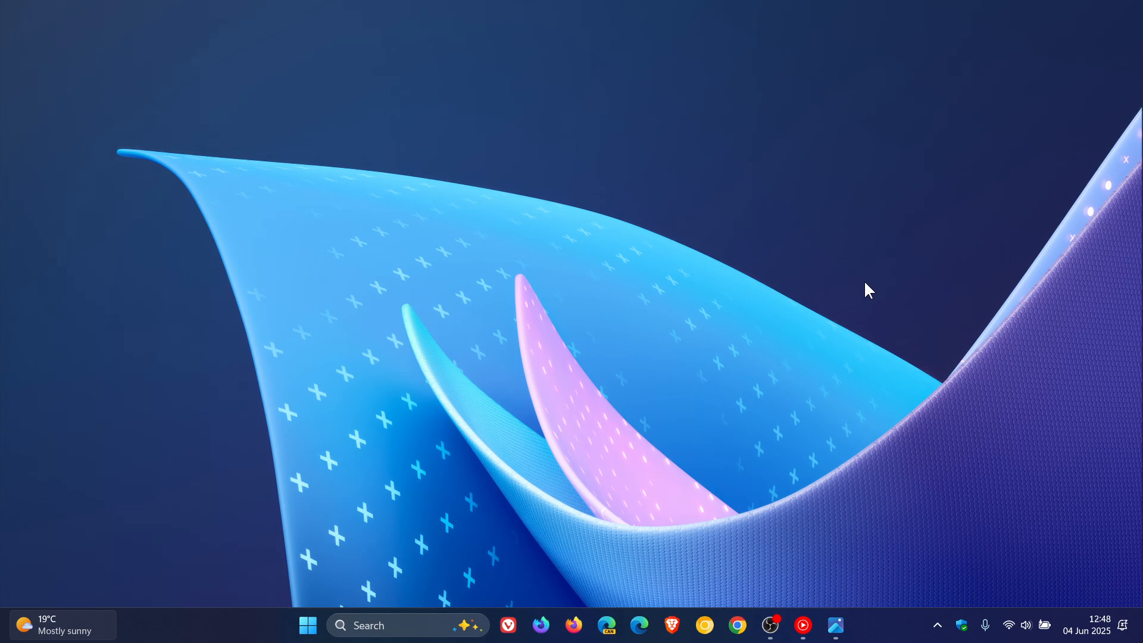
mouse_move(355, 200)
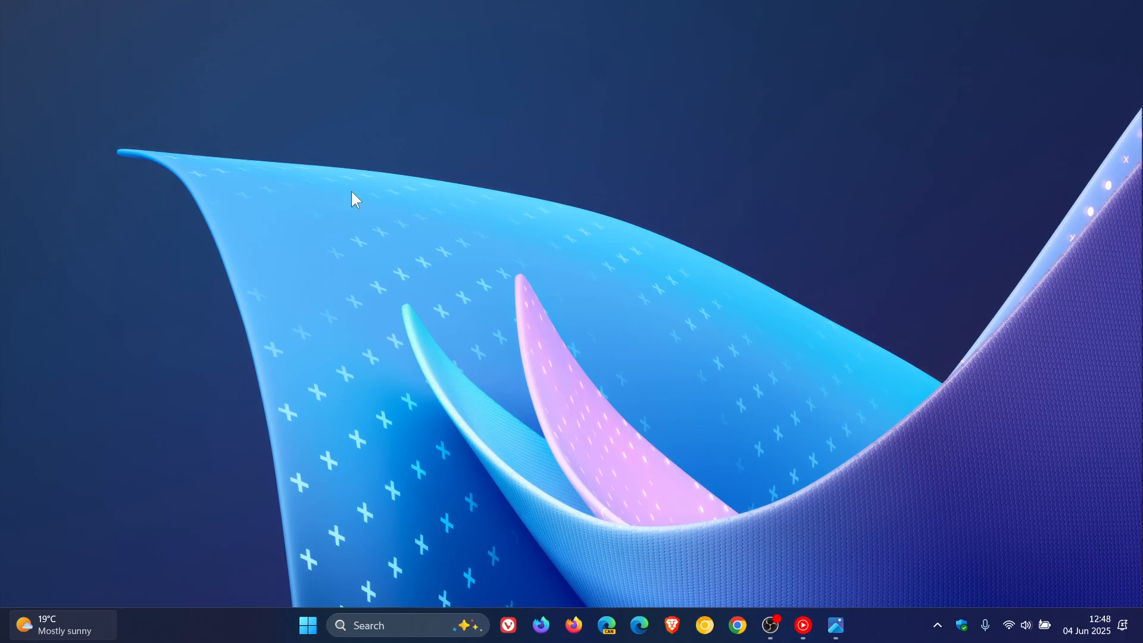
mouse_move(793, 284)
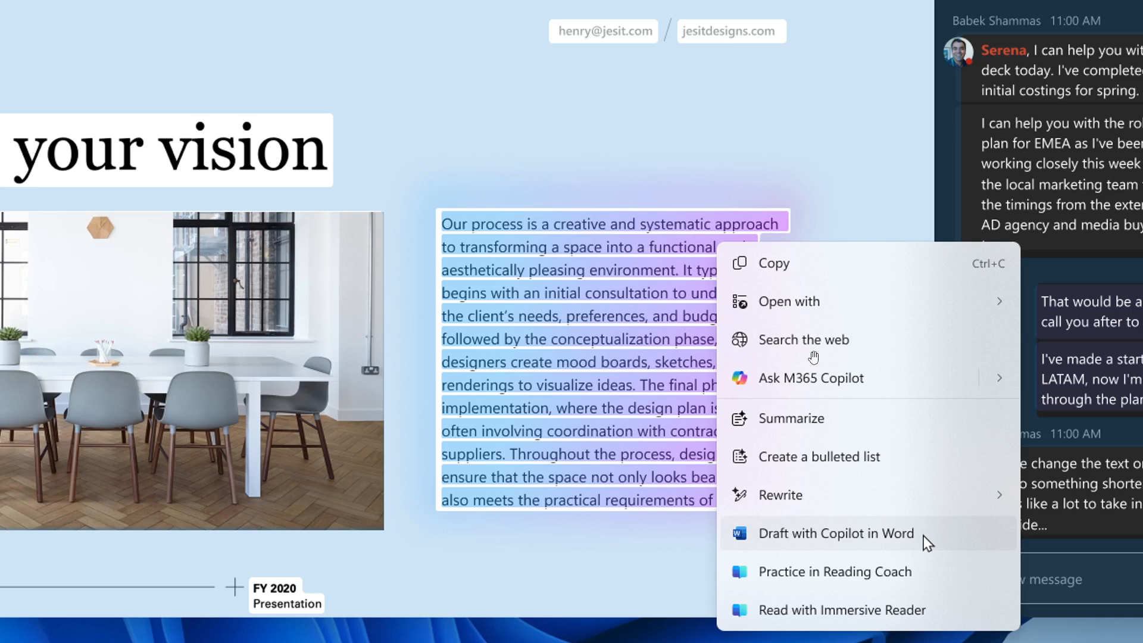
mouse_move(652, 333)
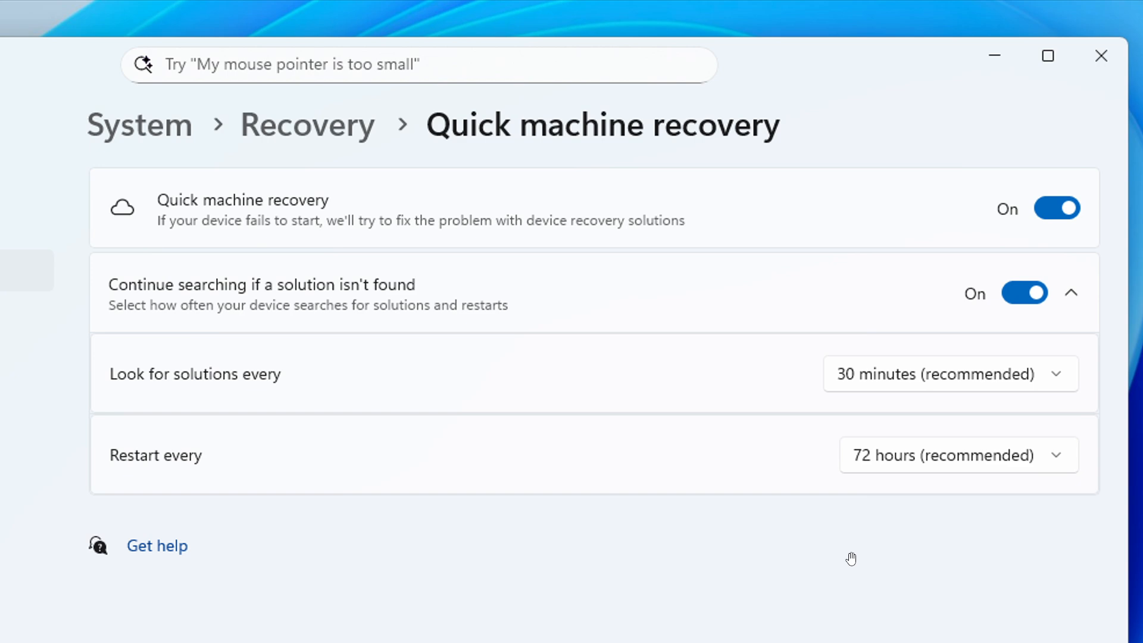
mouse_move(848, 550)
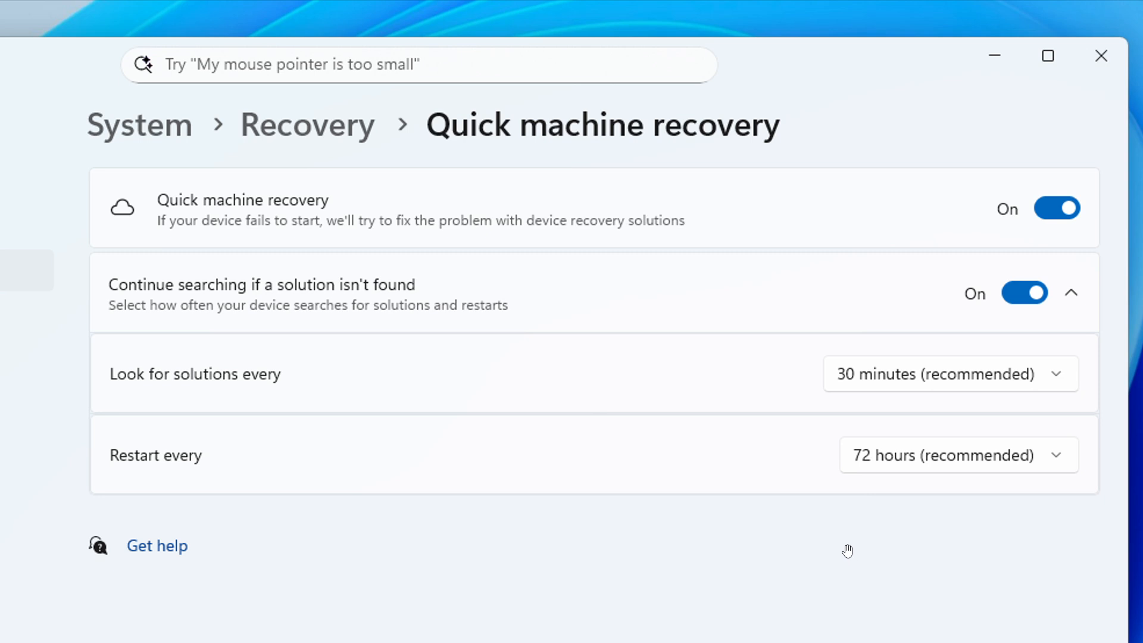
mouse_move(711, 212)
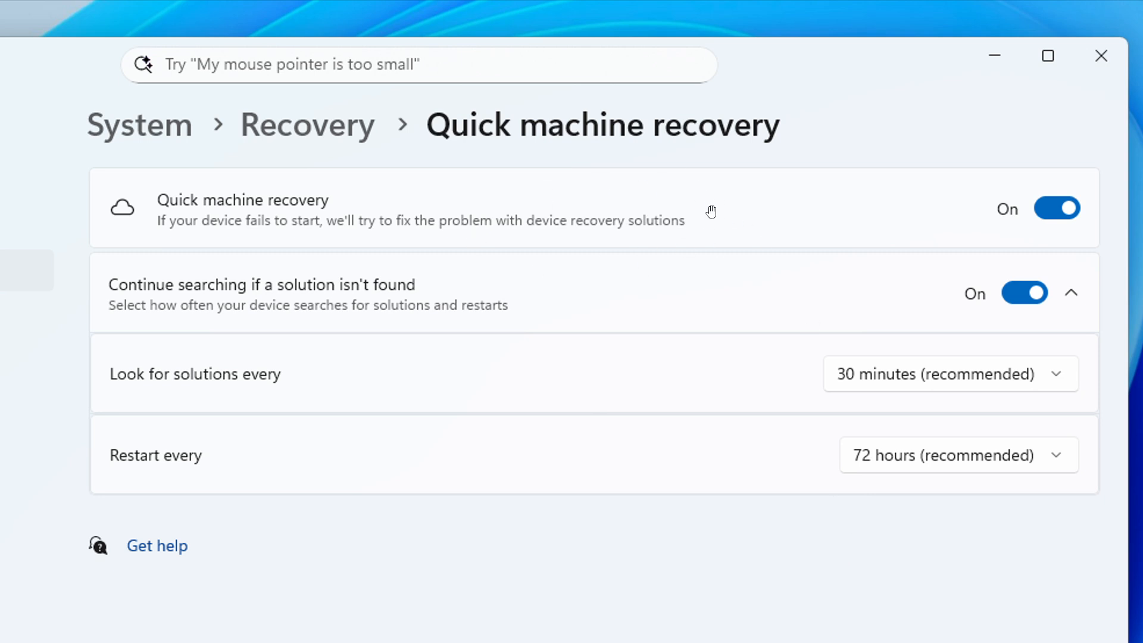
mouse_move(798, 397)
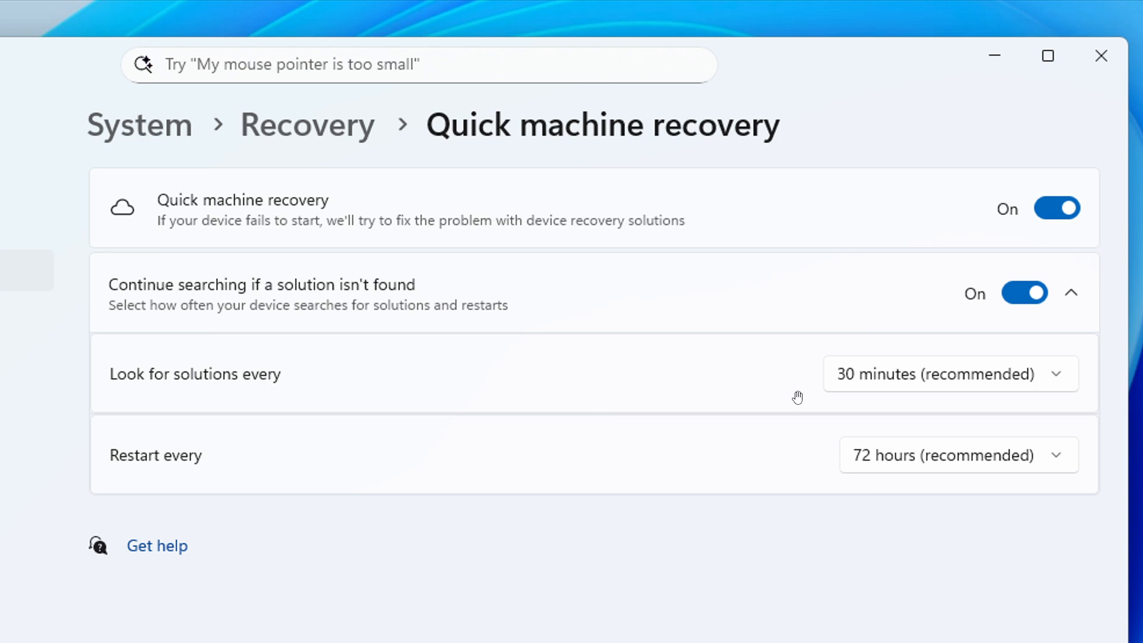
mouse_move(791, 386)
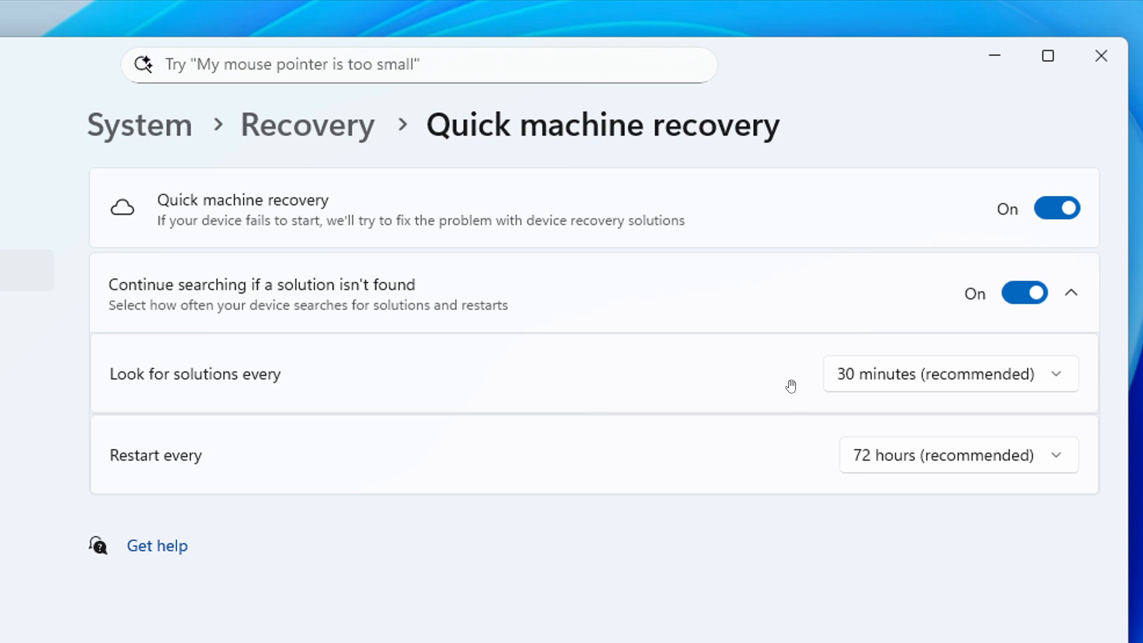
mouse_move(783, 379)
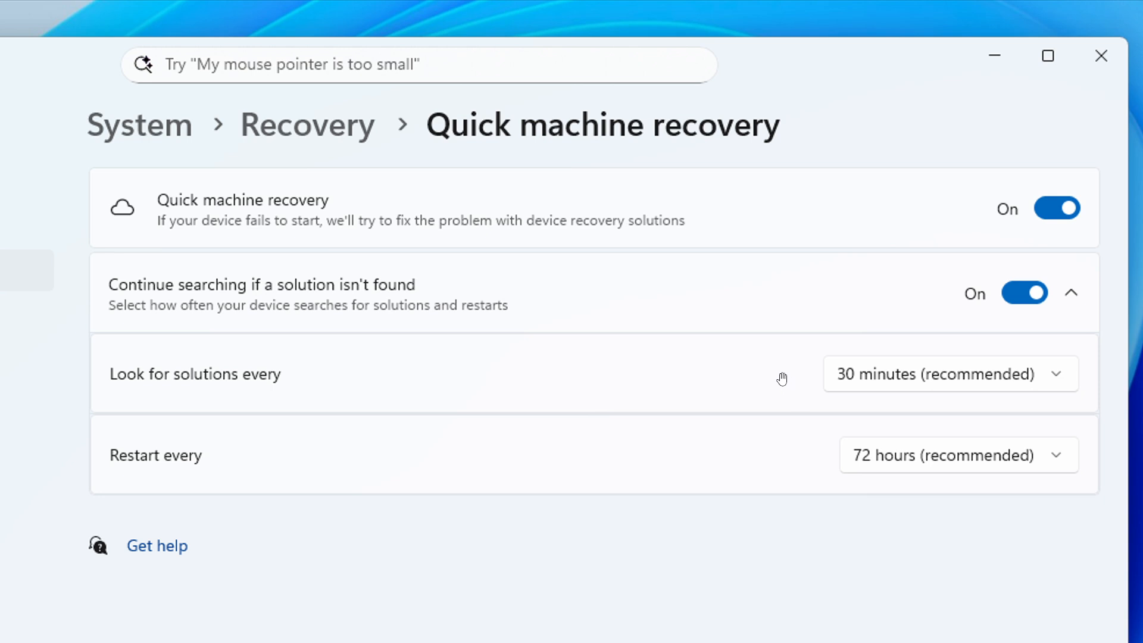
mouse_move(775, 349)
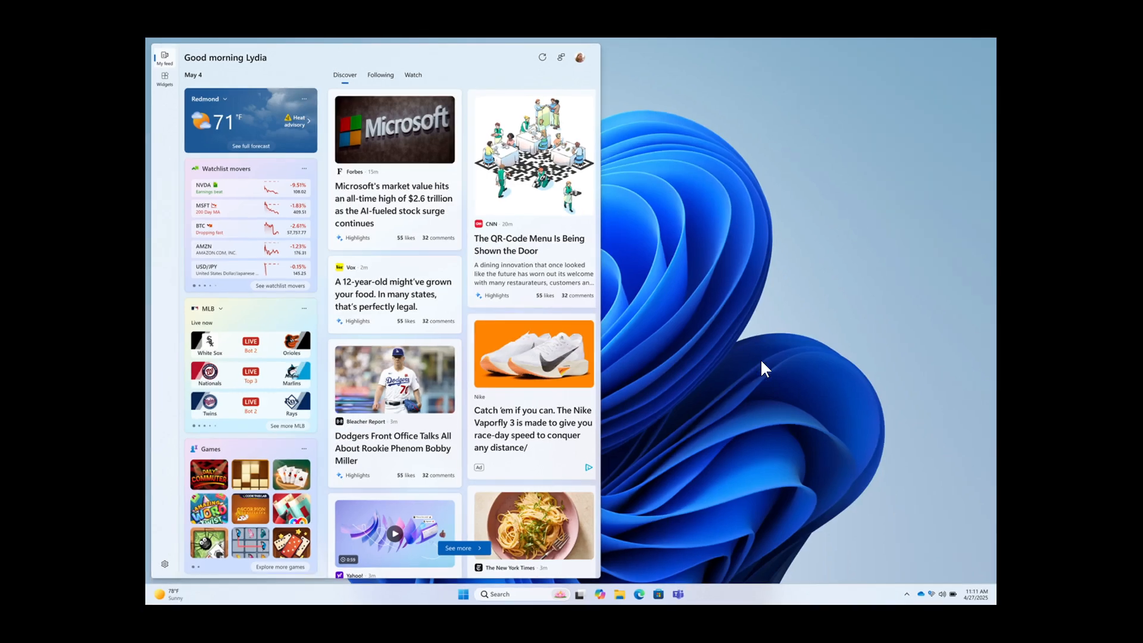
mouse_move(712, 368)
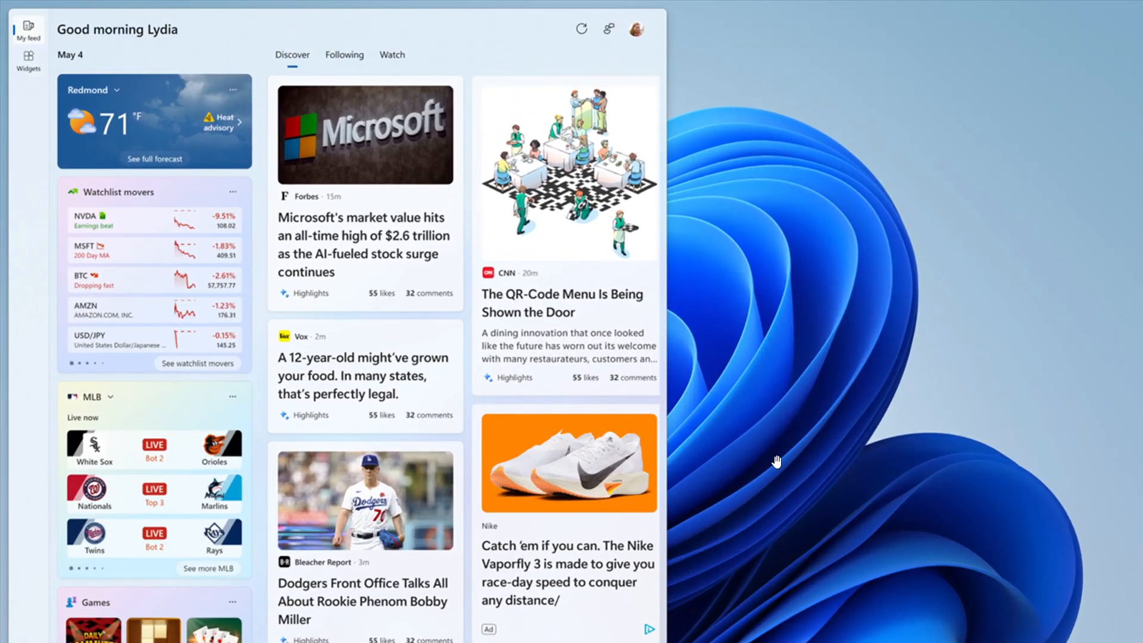
mouse_move(773, 450)
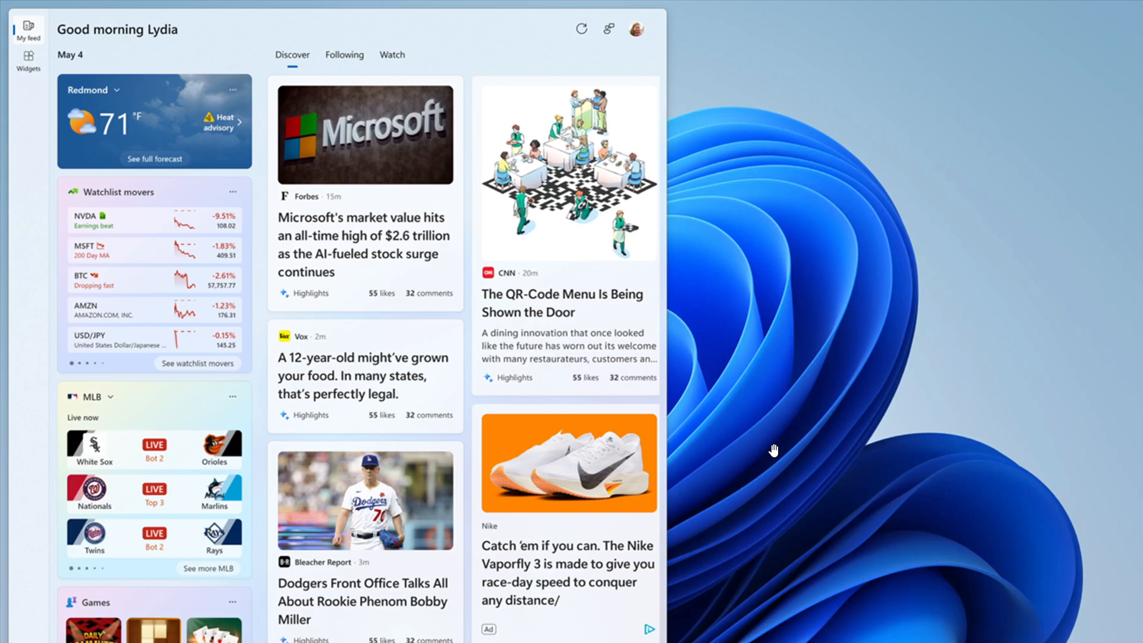
mouse_move(175, 241)
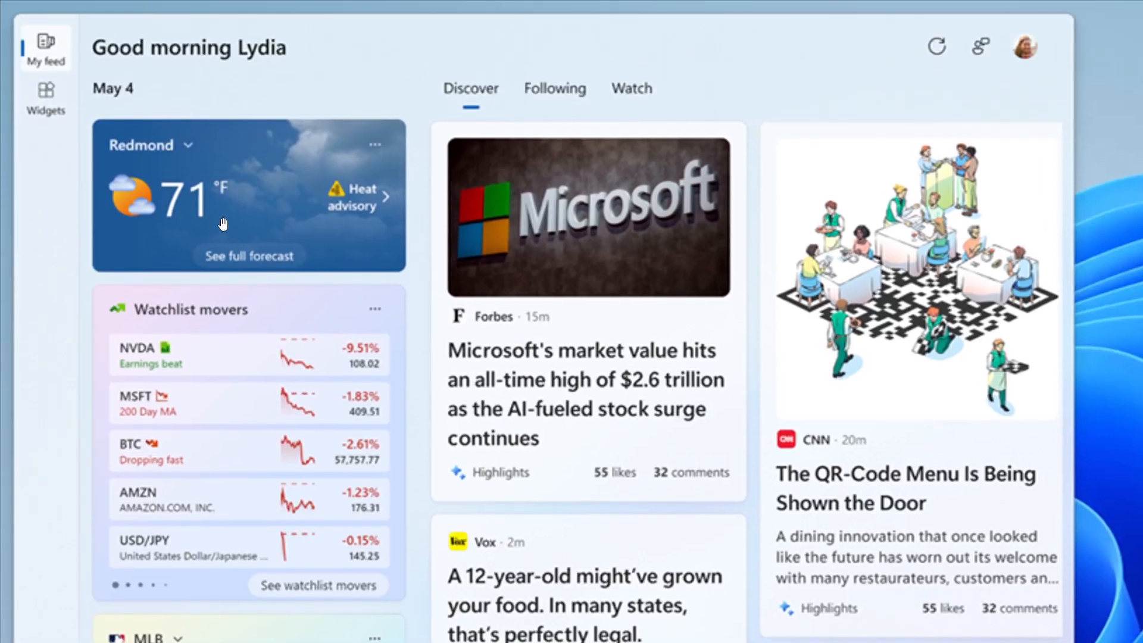
mouse_move(62, 142)
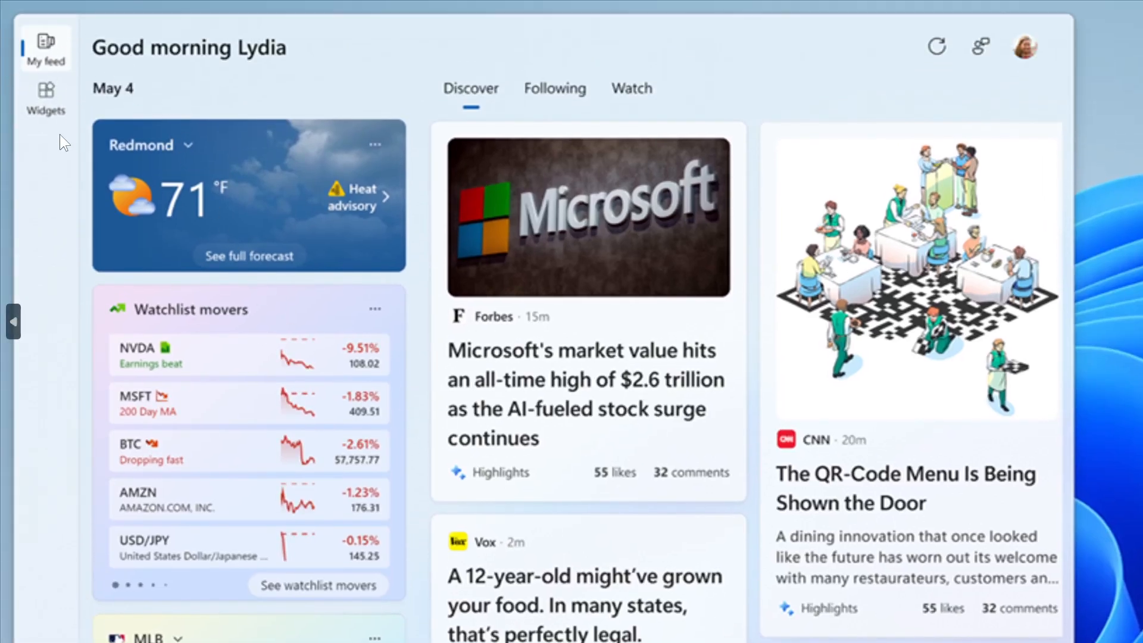
mouse_move(312, 218)
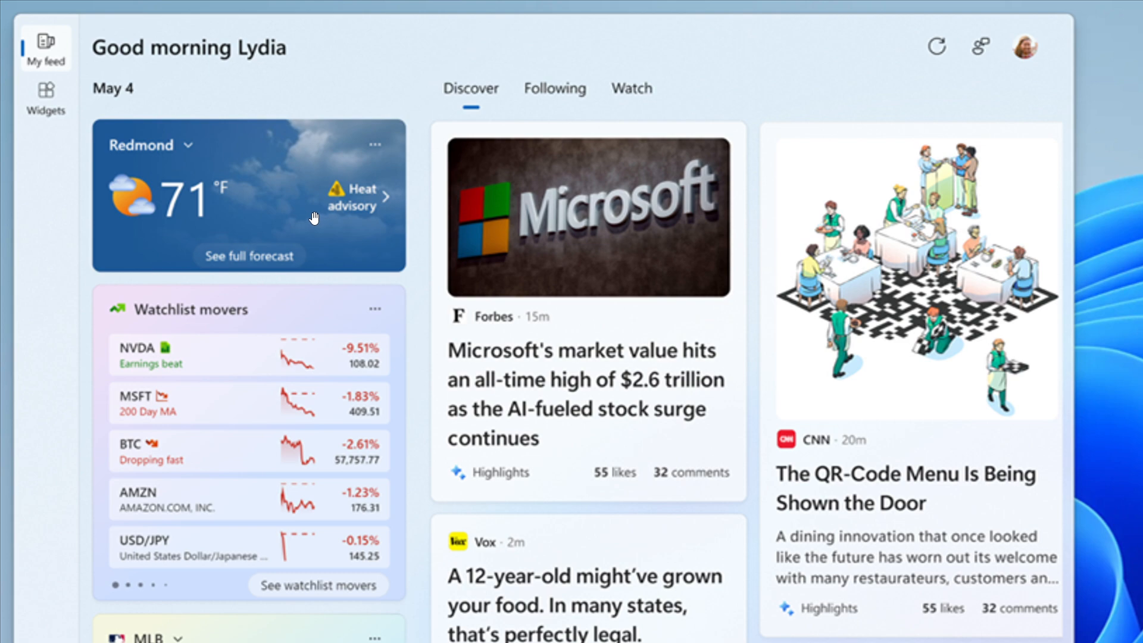
mouse_move(124, 141)
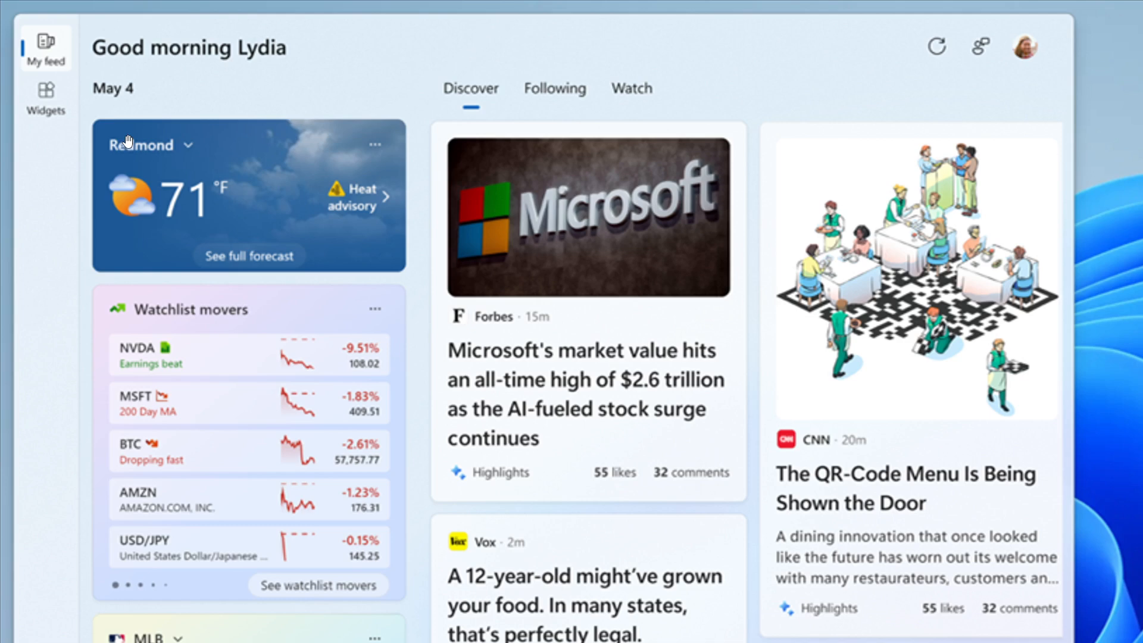
mouse_move(61, 111)
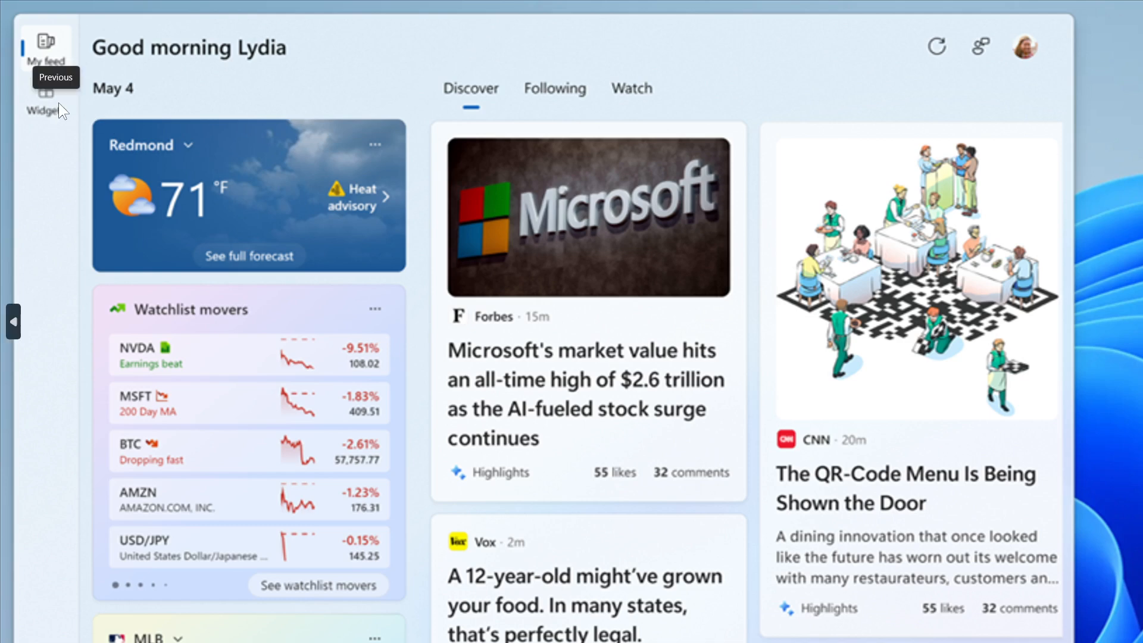
mouse_move(51, 51)
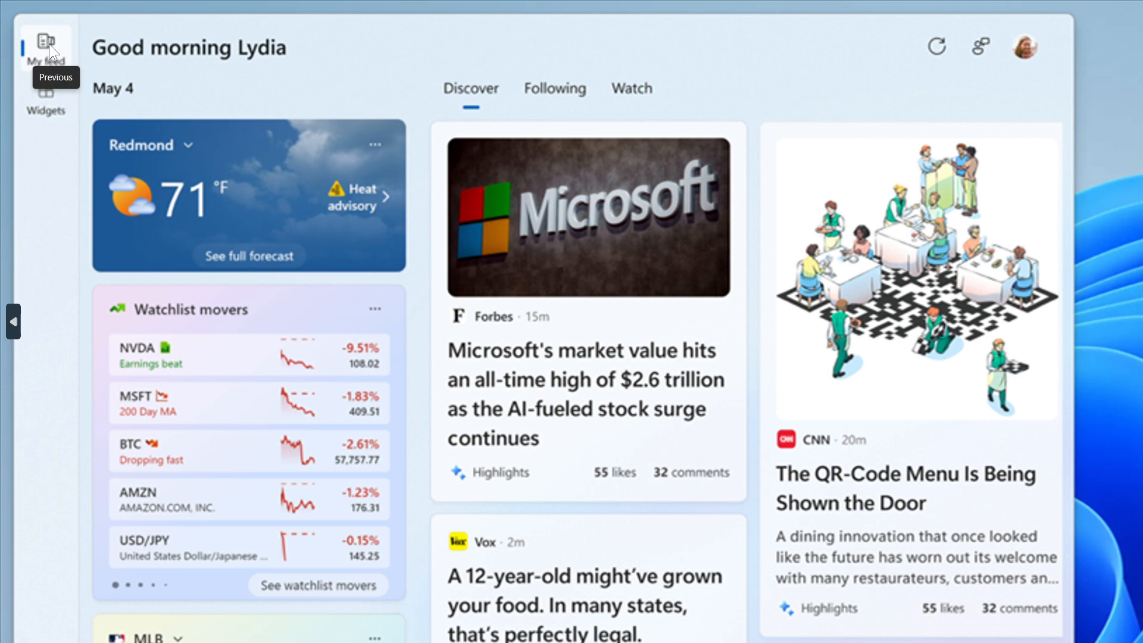
mouse_move(881, 298)
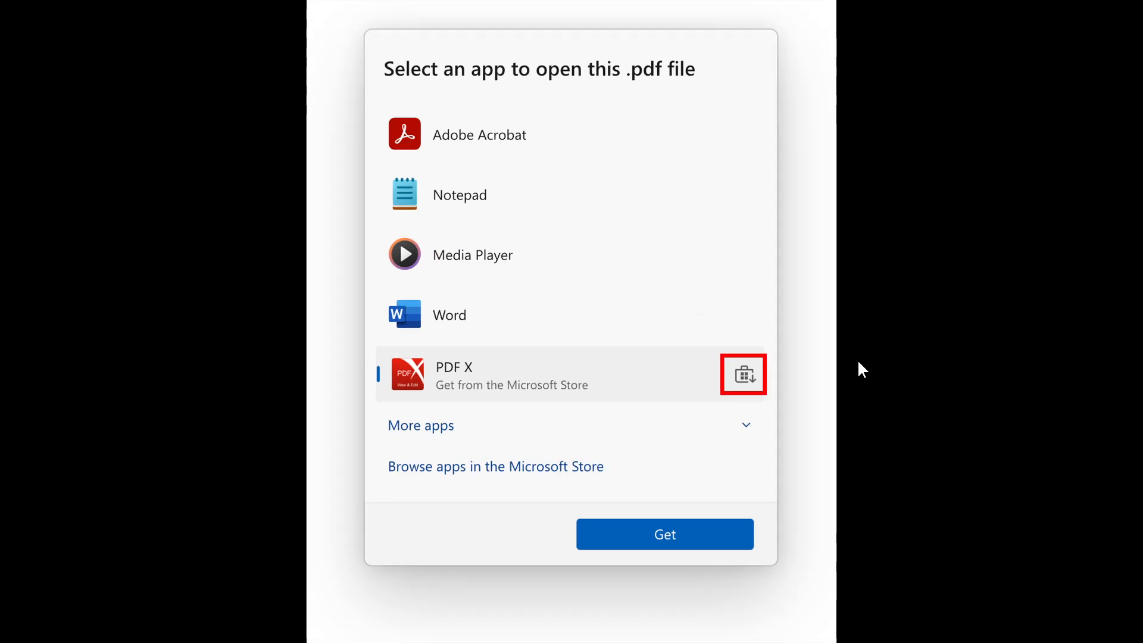
mouse_move(862, 365)
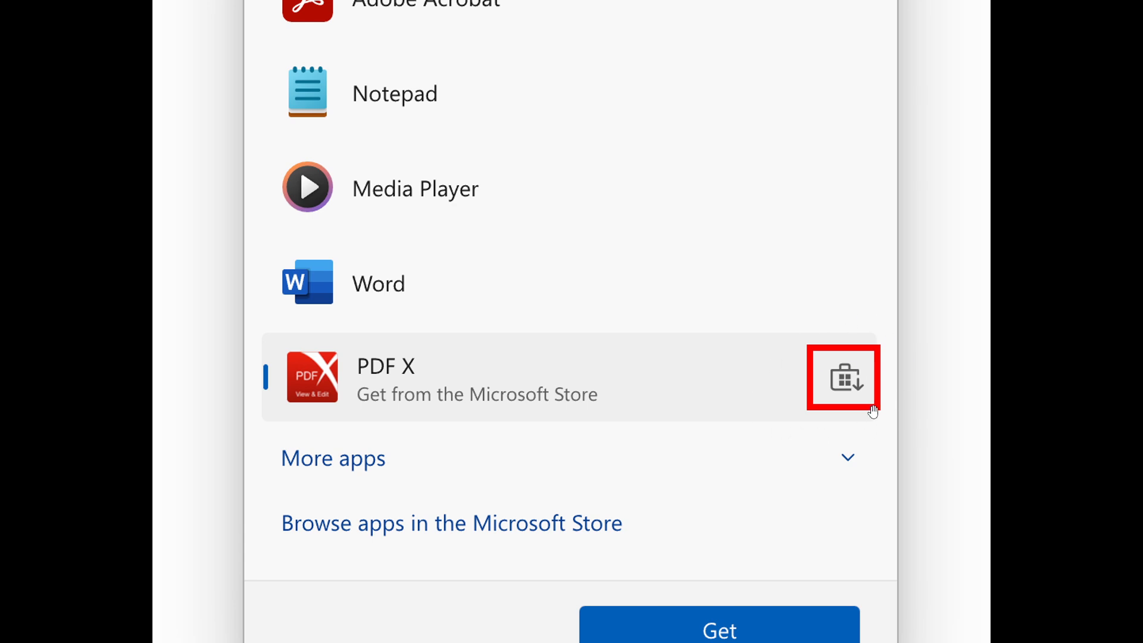
mouse_move(849, 355)
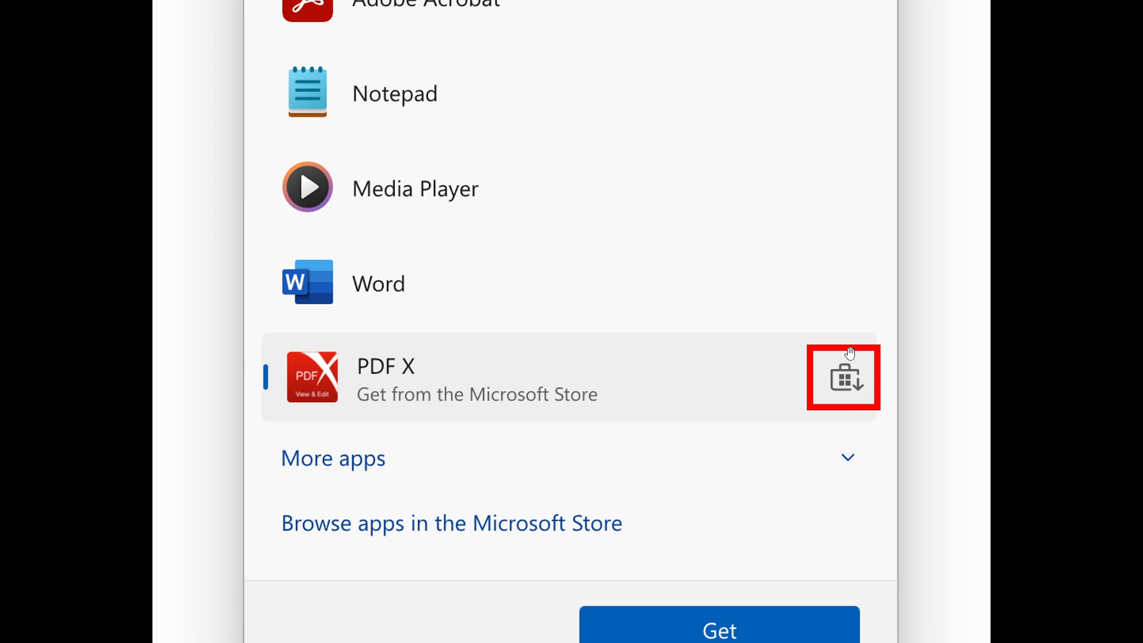
mouse_move(839, 369)
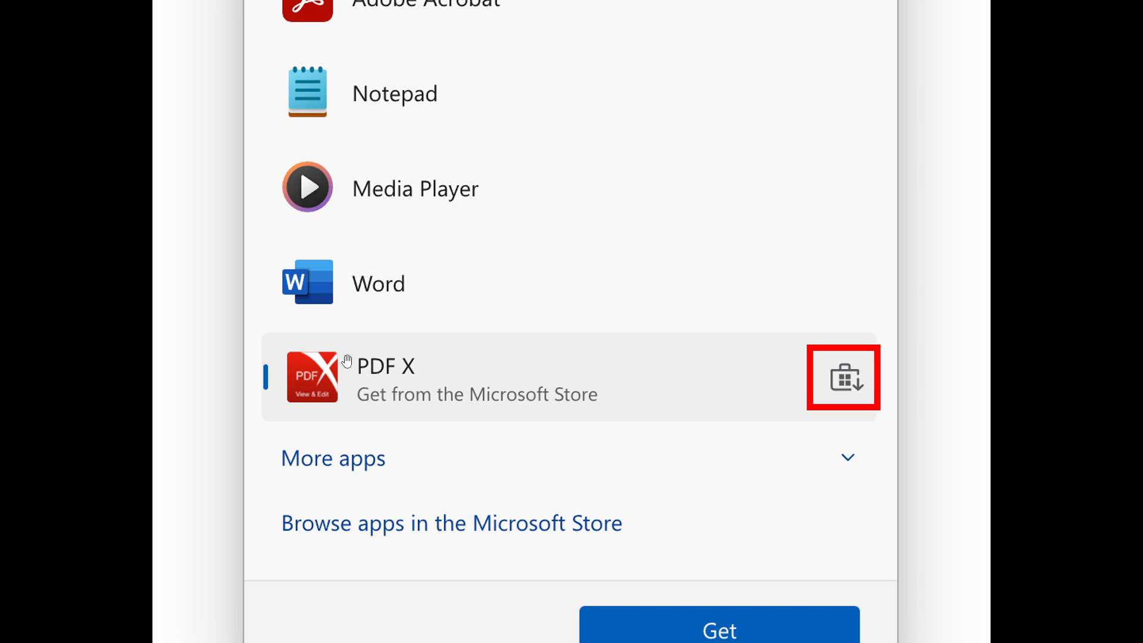
mouse_move(833, 411)
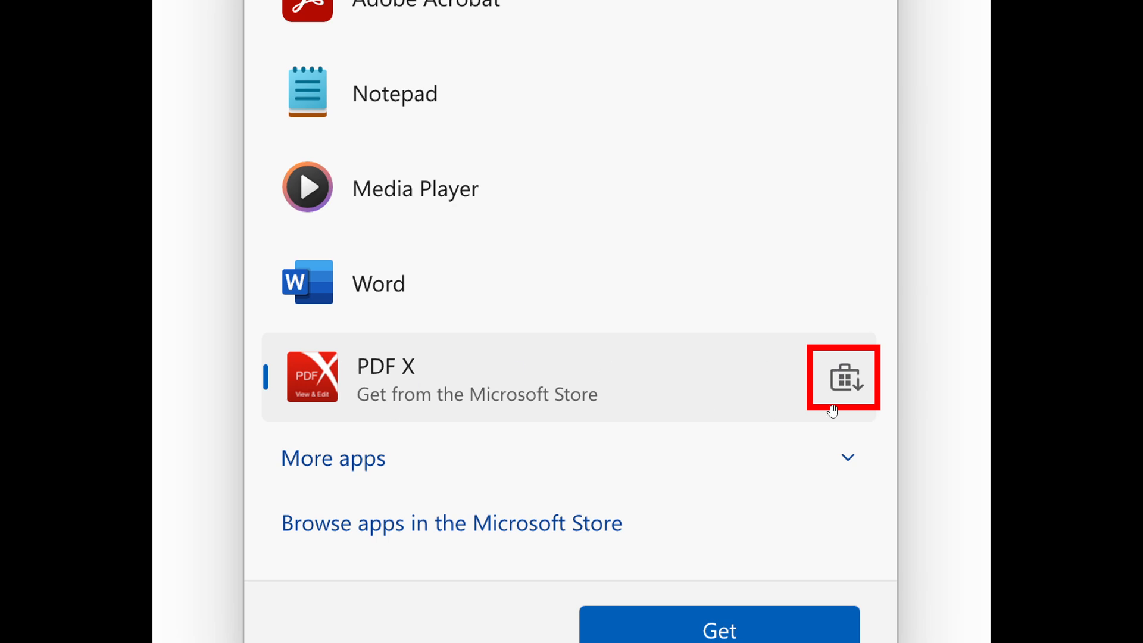
mouse_move(852, 392)
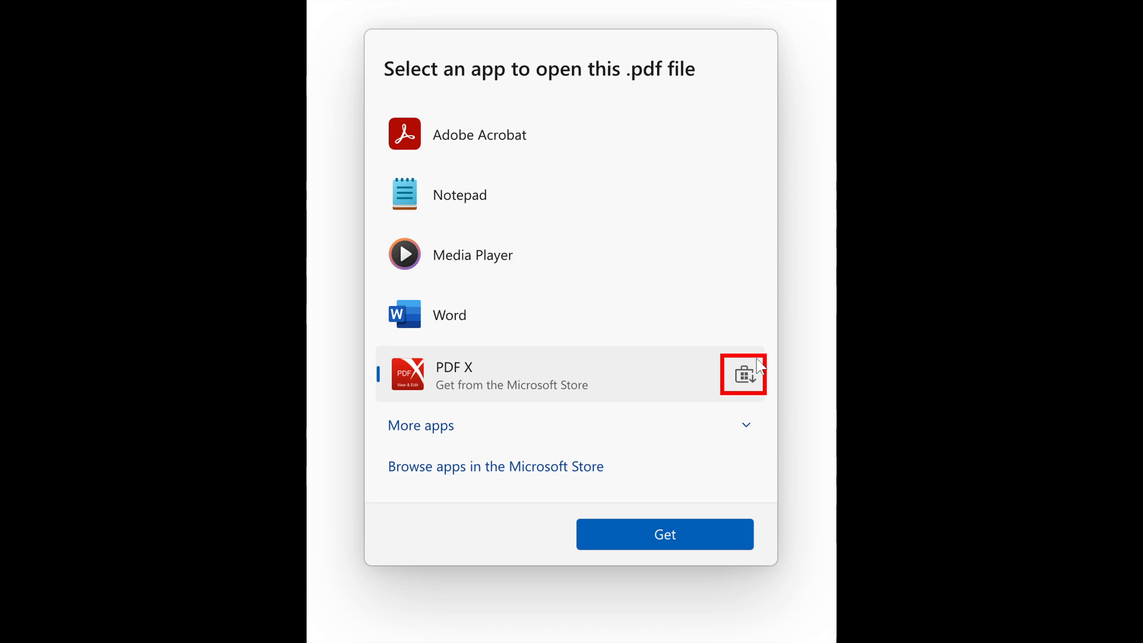
mouse_move(666, 385)
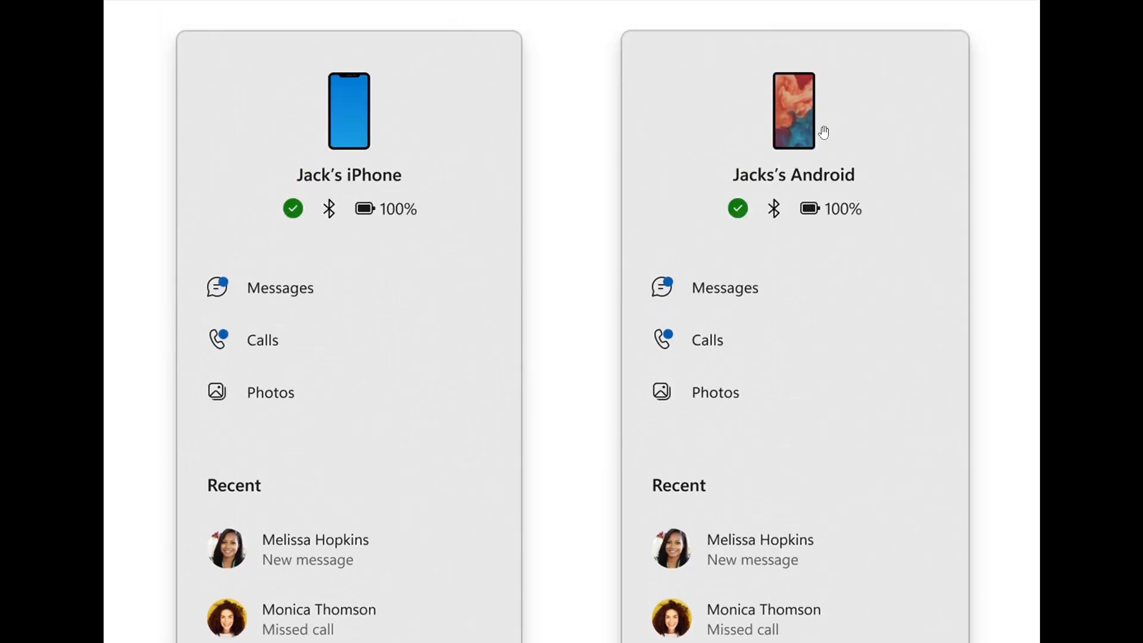
mouse_move(867, 157)
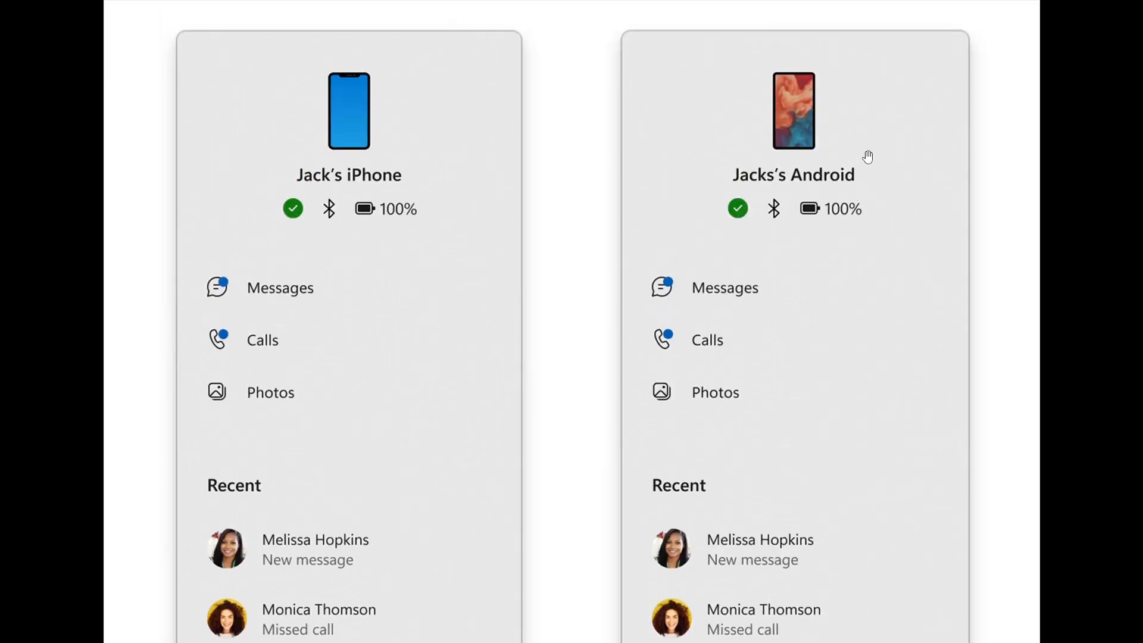
mouse_move(926, 278)
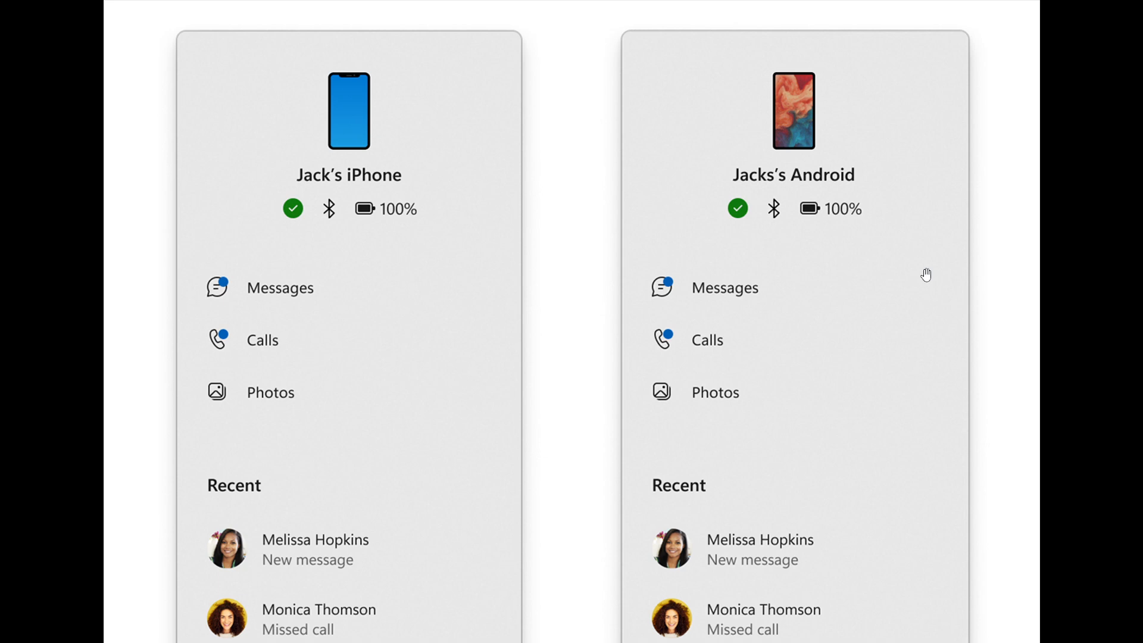
mouse_move(914, 282)
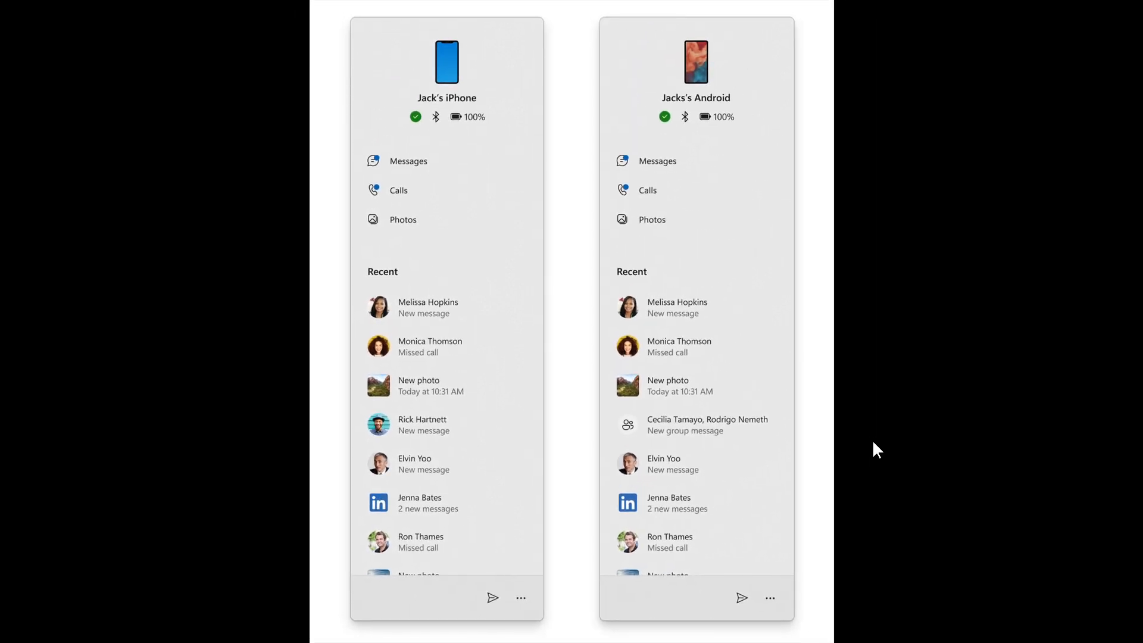
mouse_move(436, 219)
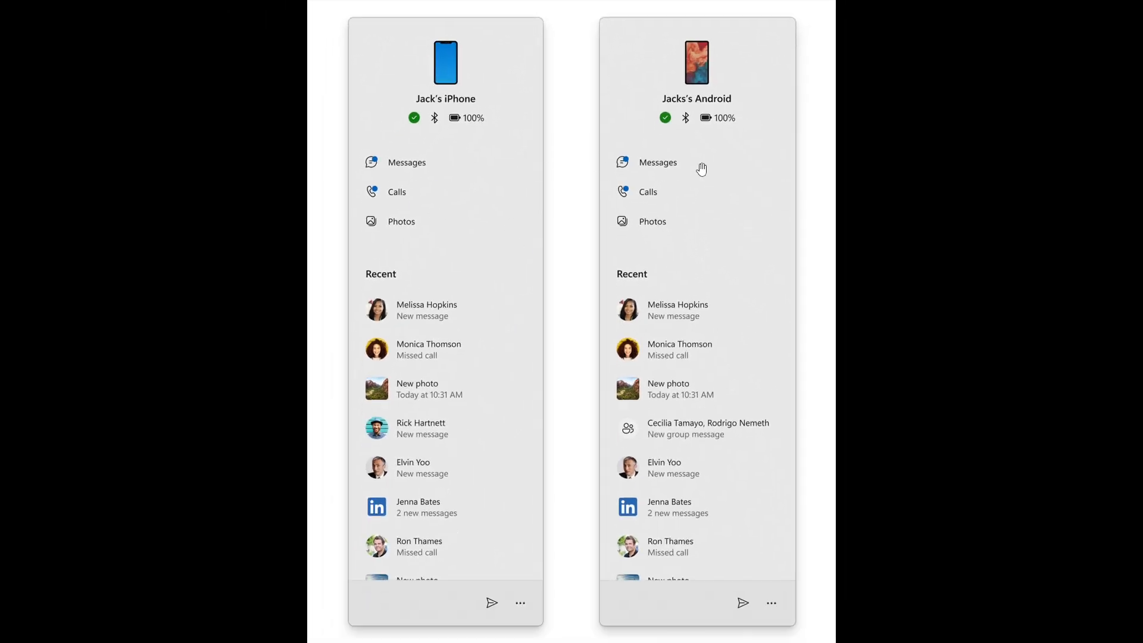
mouse_move(745, 191)
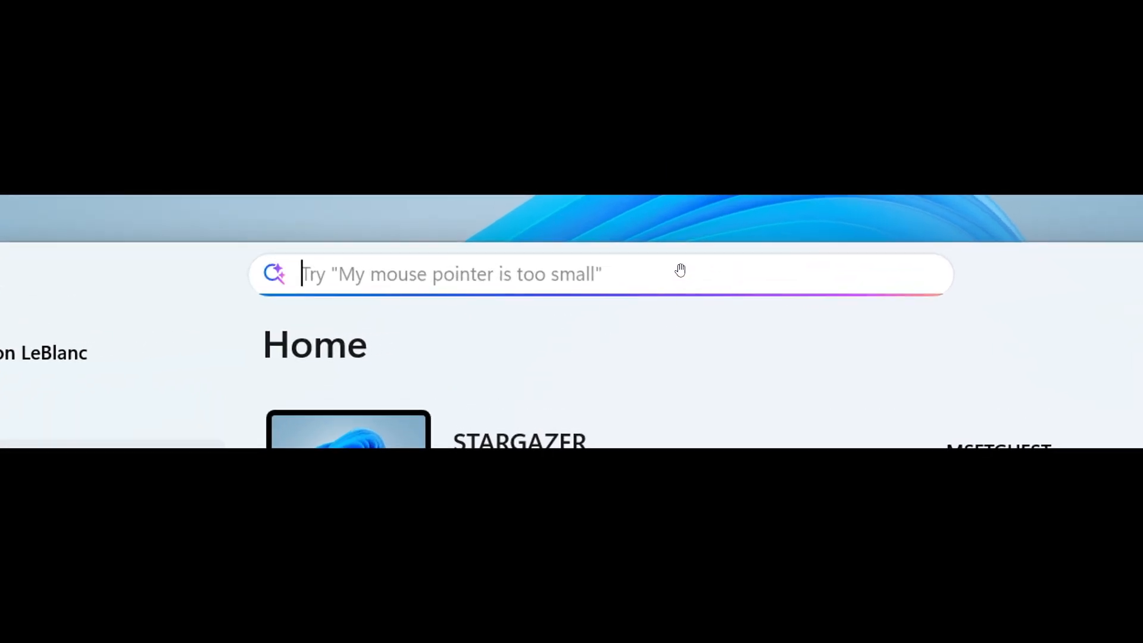
mouse_move(729, 325)
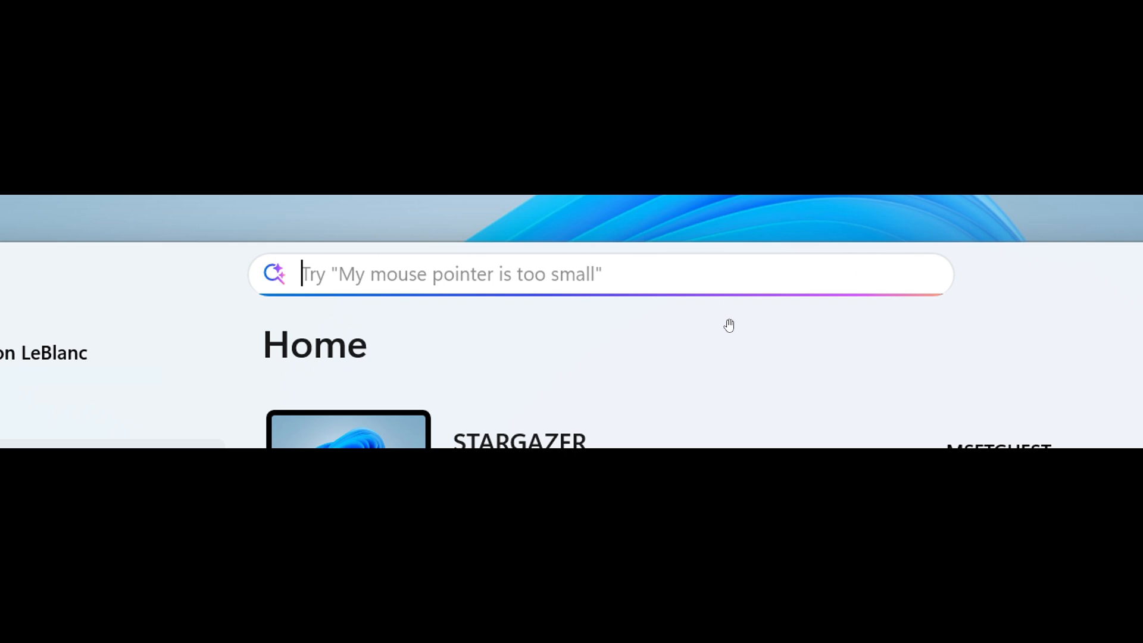
mouse_move(737, 322)
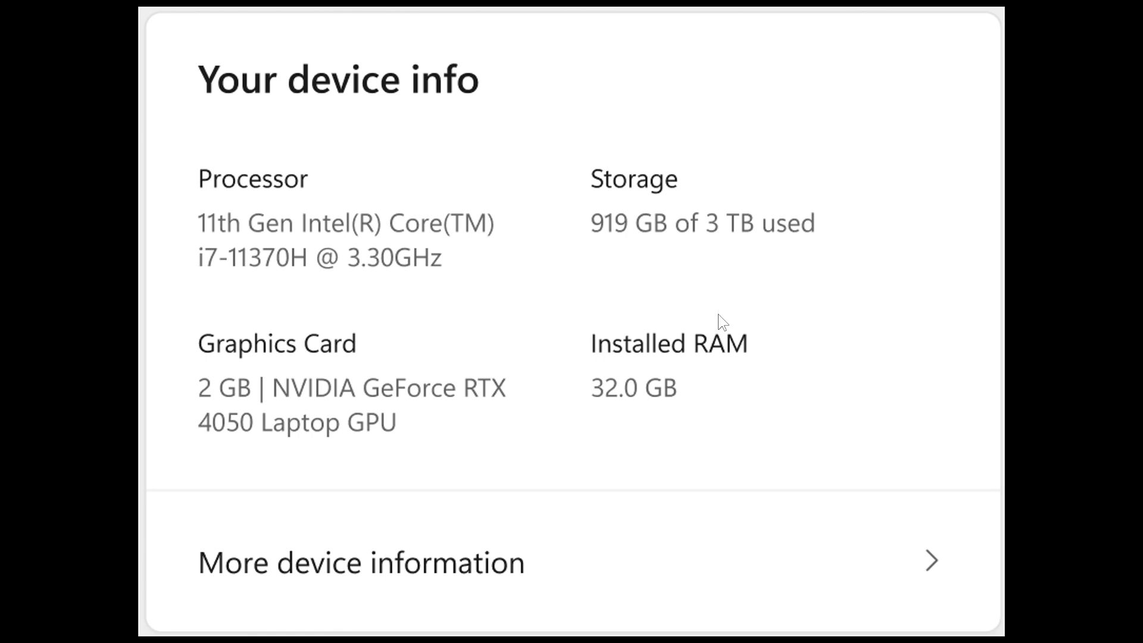
mouse_move(481, 242)
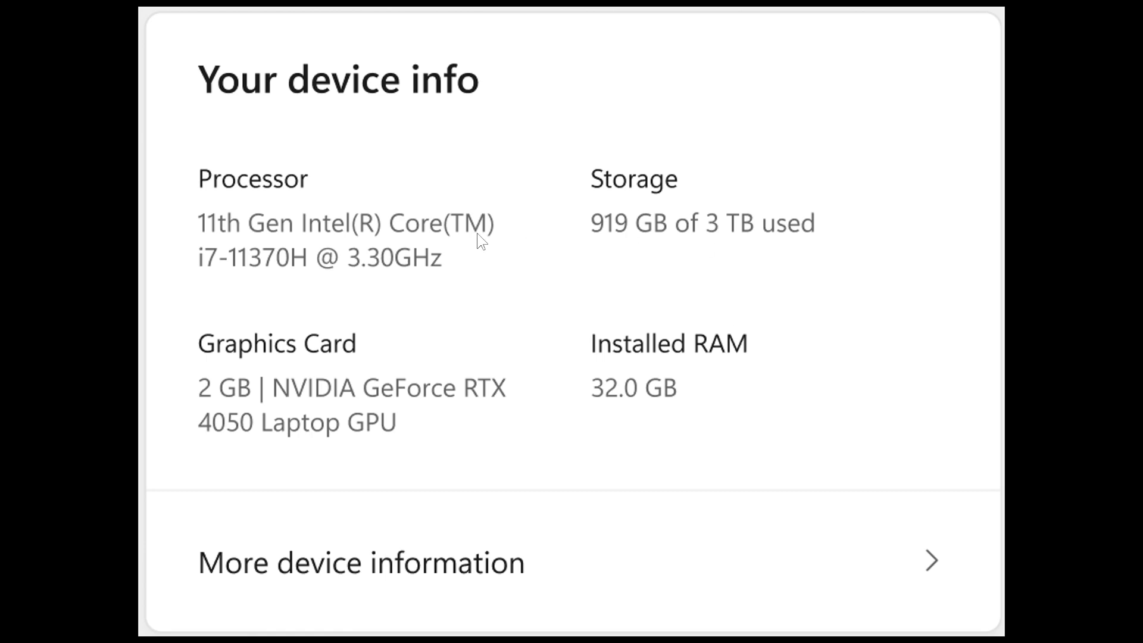
mouse_move(878, 369)
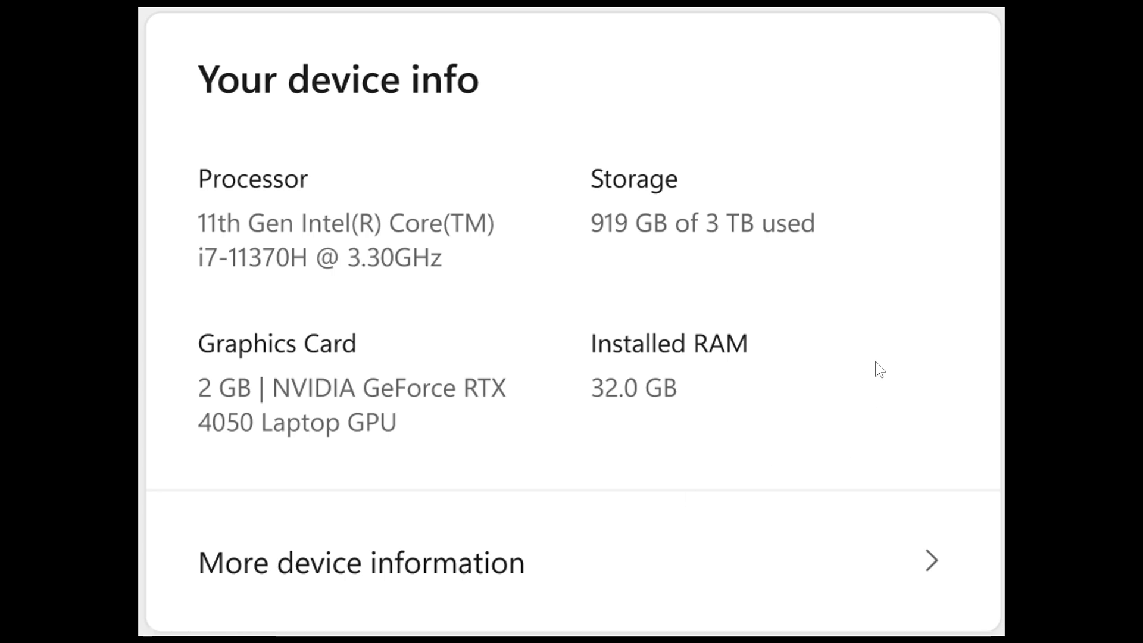
mouse_move(884, 366)
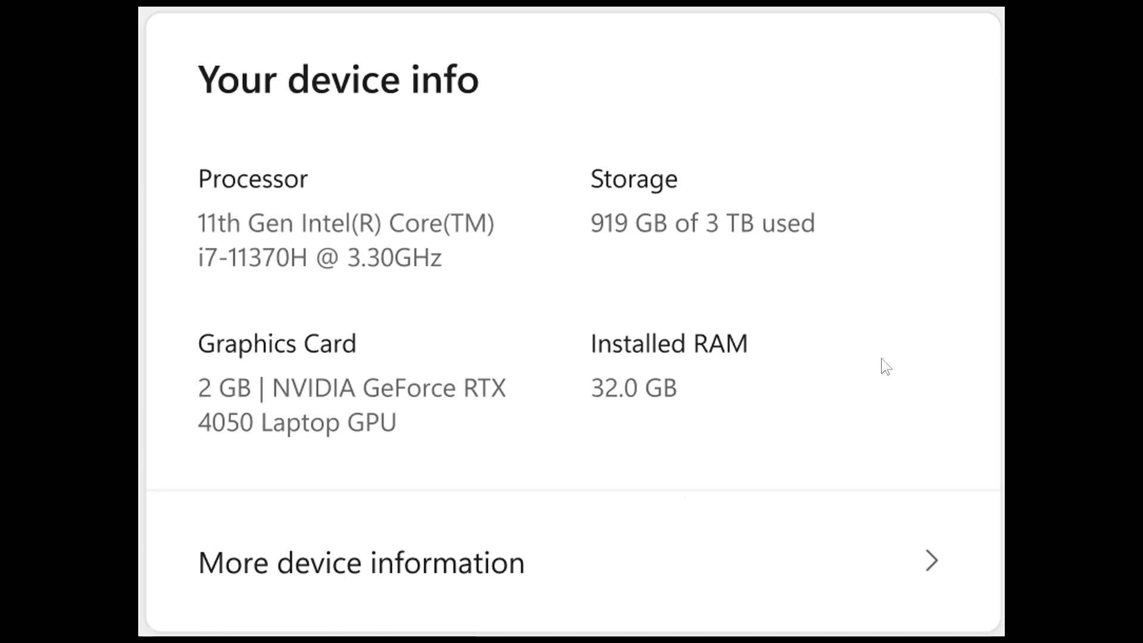
mouse_move(678, 127)
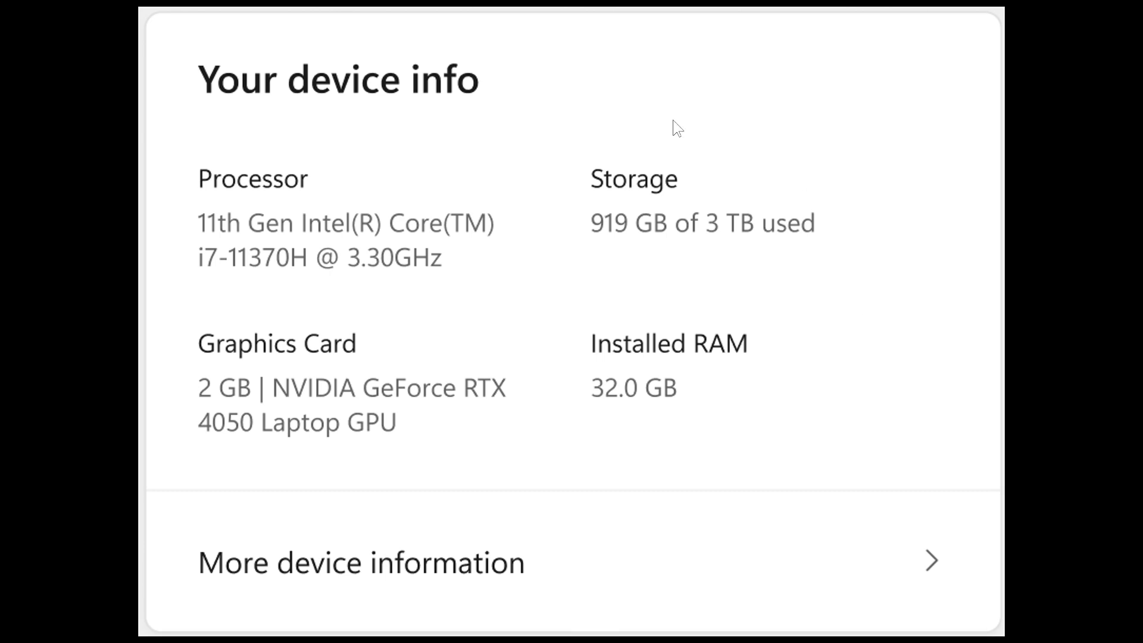
mouse_move(751, 373)
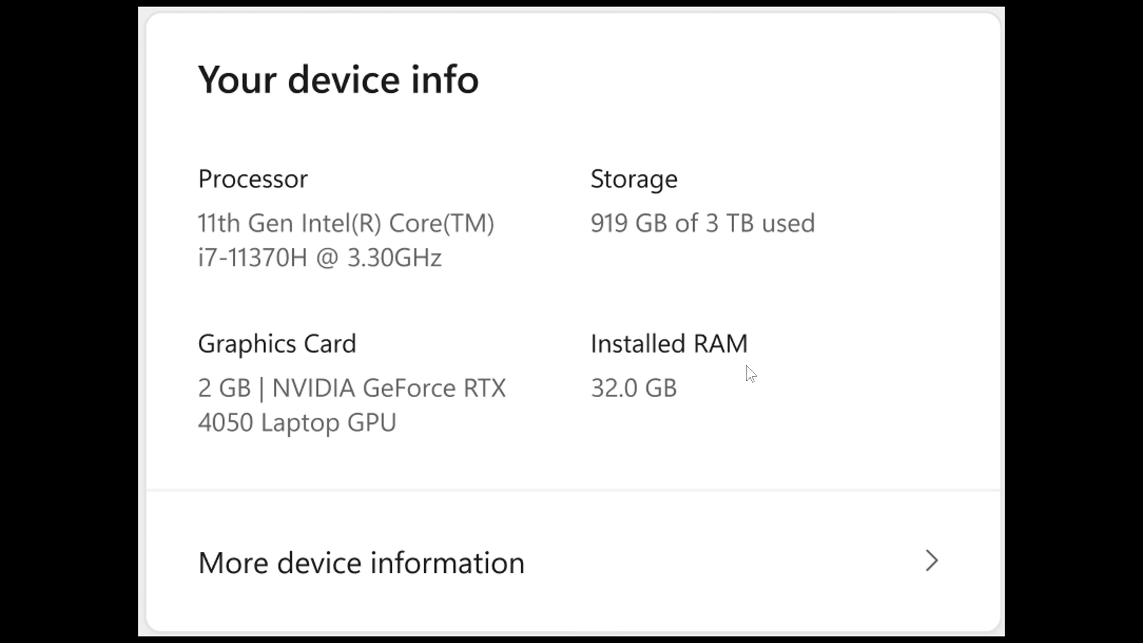
mouse_move(671, 436)
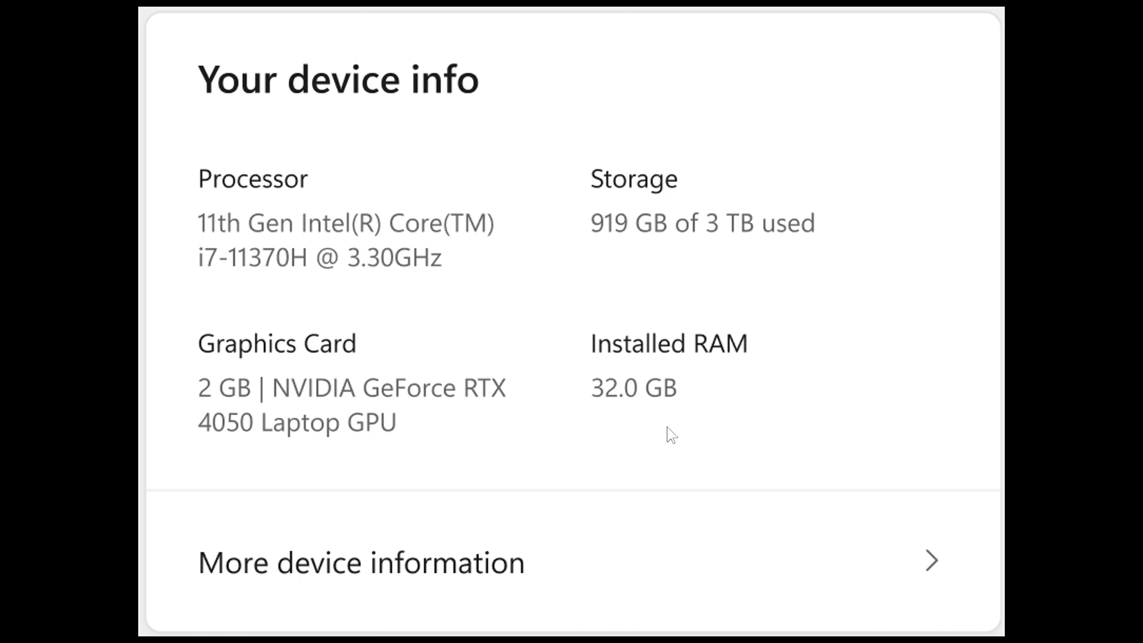
mouse_move(330, 561)
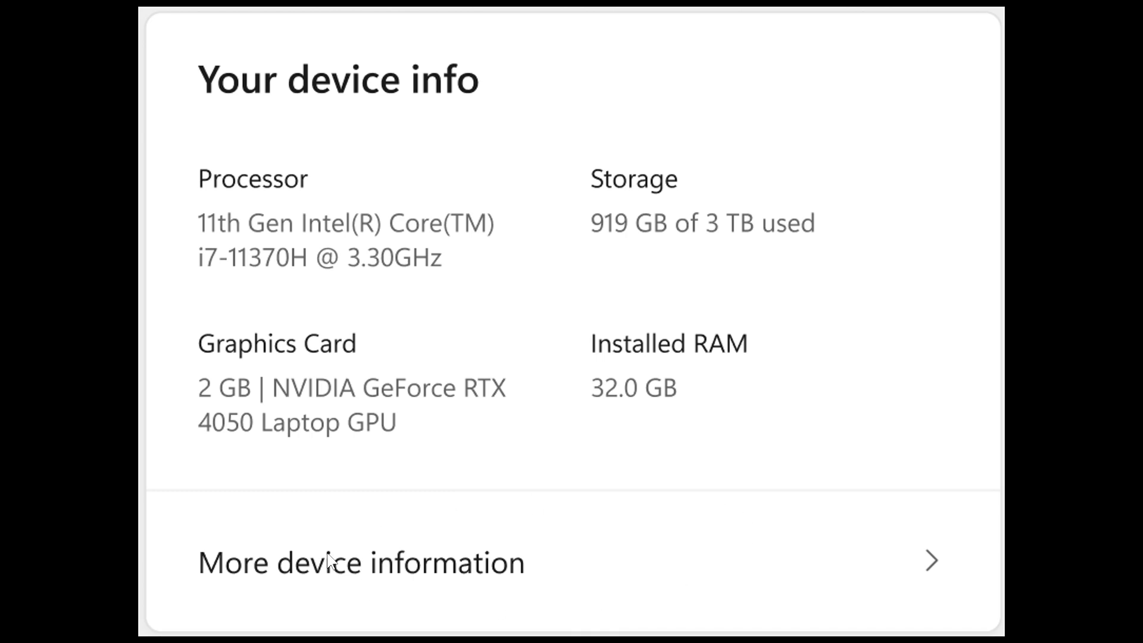
mouse_move(693, 532)
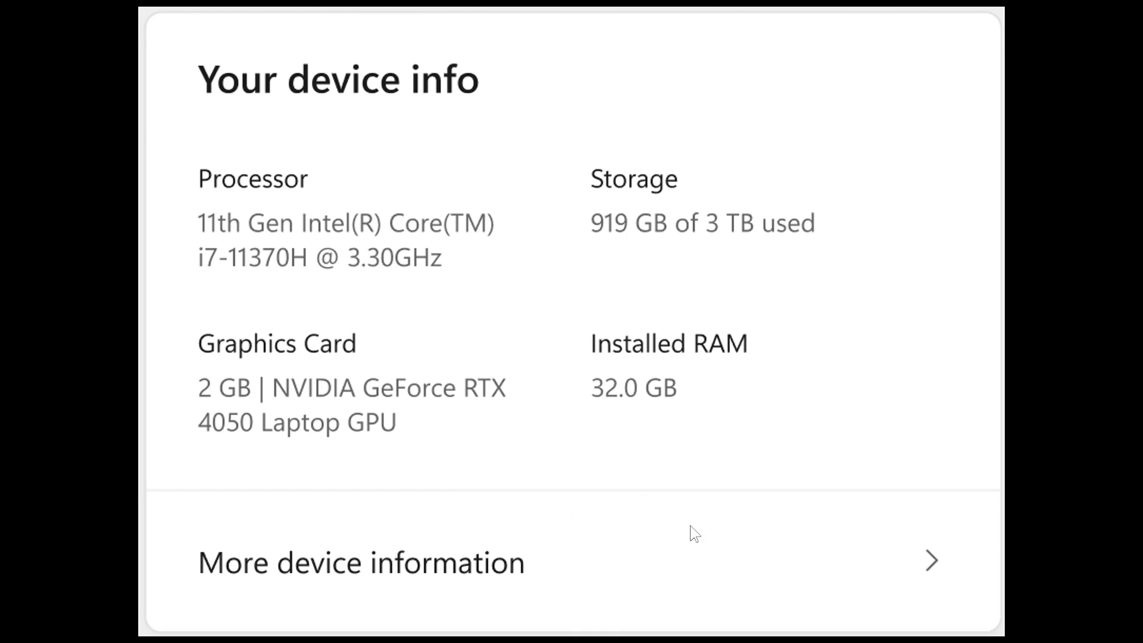
mouse_move(689, 534)
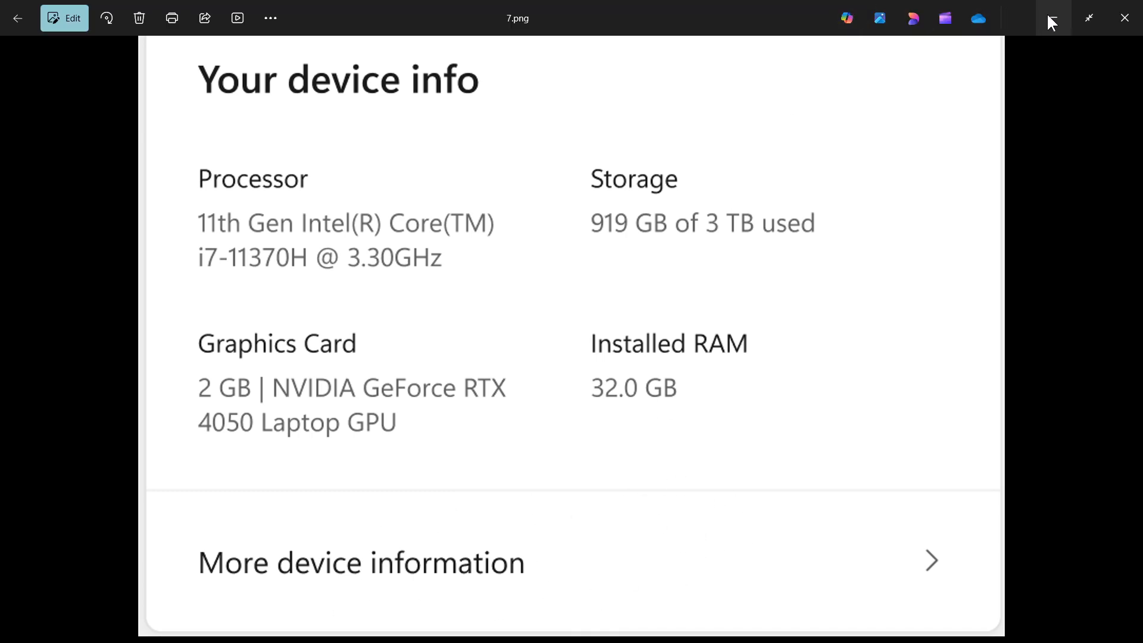
Close the Photos viewer after the 'Your device info' screenshot, leaving the Windows desktop visible.
click(1125, 18)
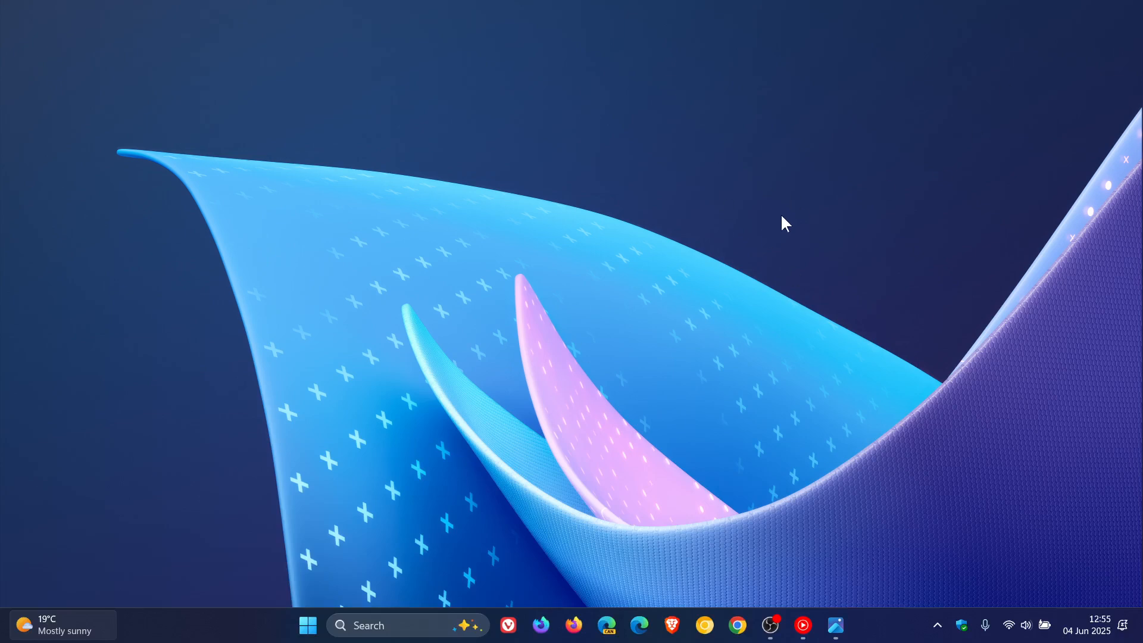